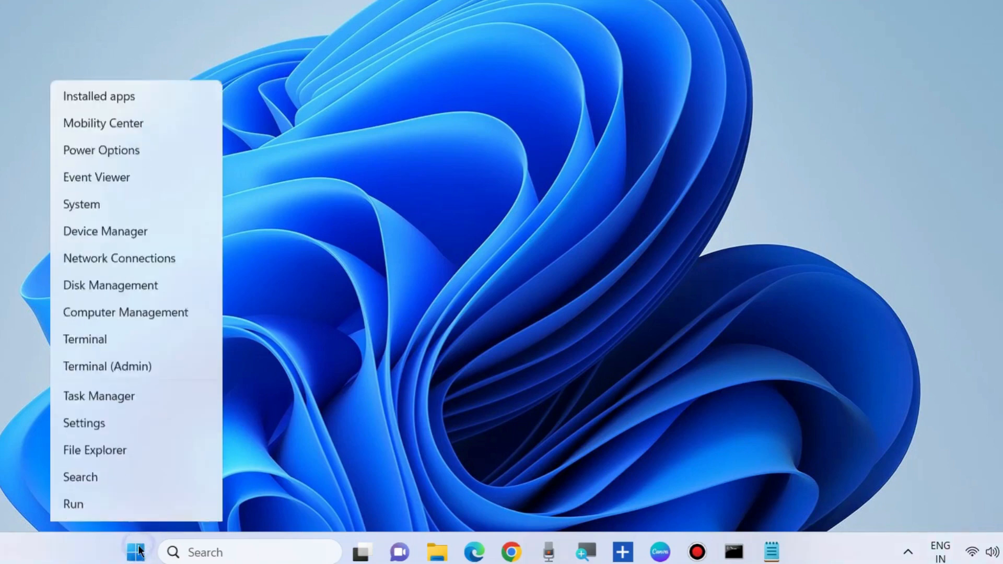
# Open Settings and go to Troubleshoot > Other troubleshooters to reach Windows Update.
pyautogui.click(83, 423)
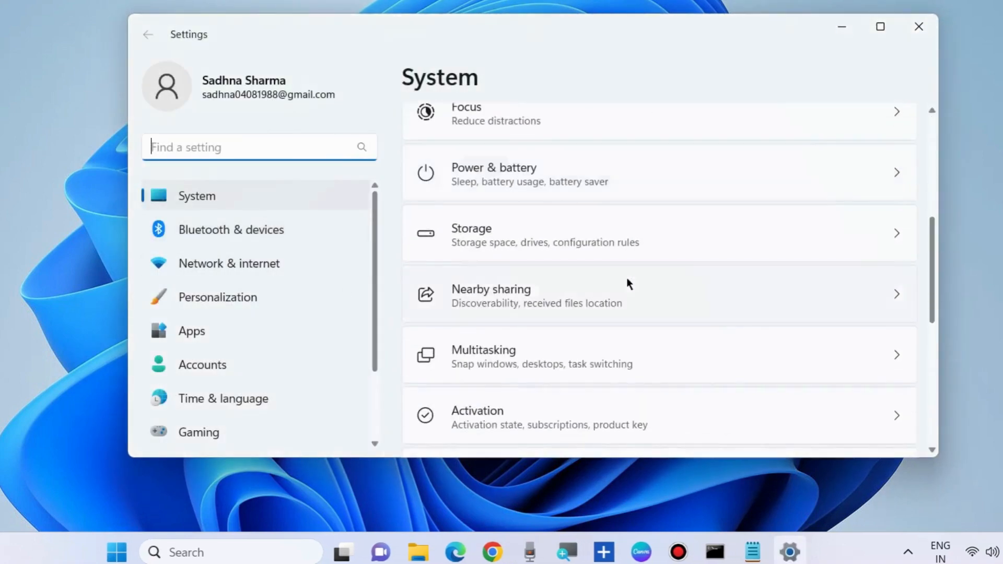
pyautogui.scroll(-3)
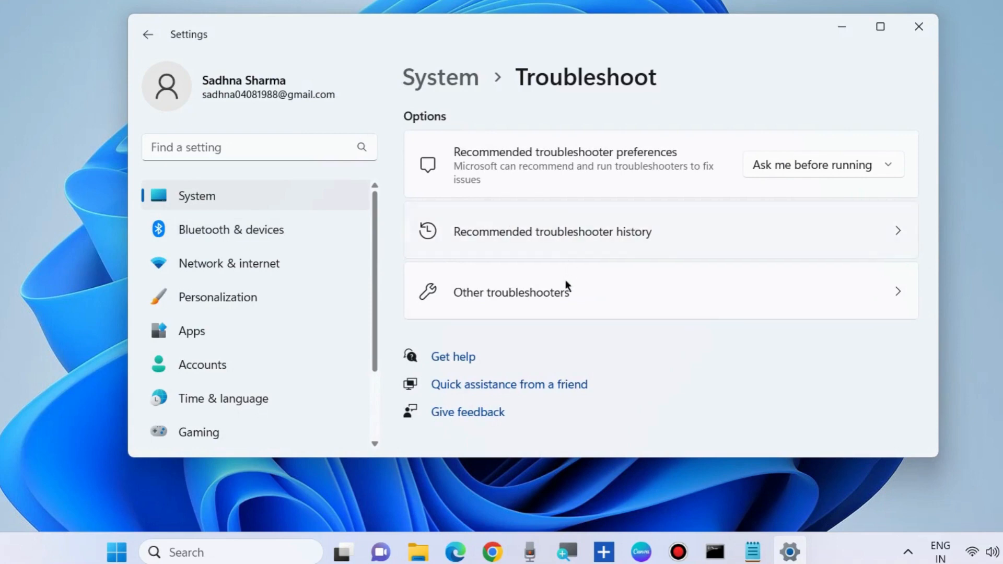
pyautogui.click(511, 293)
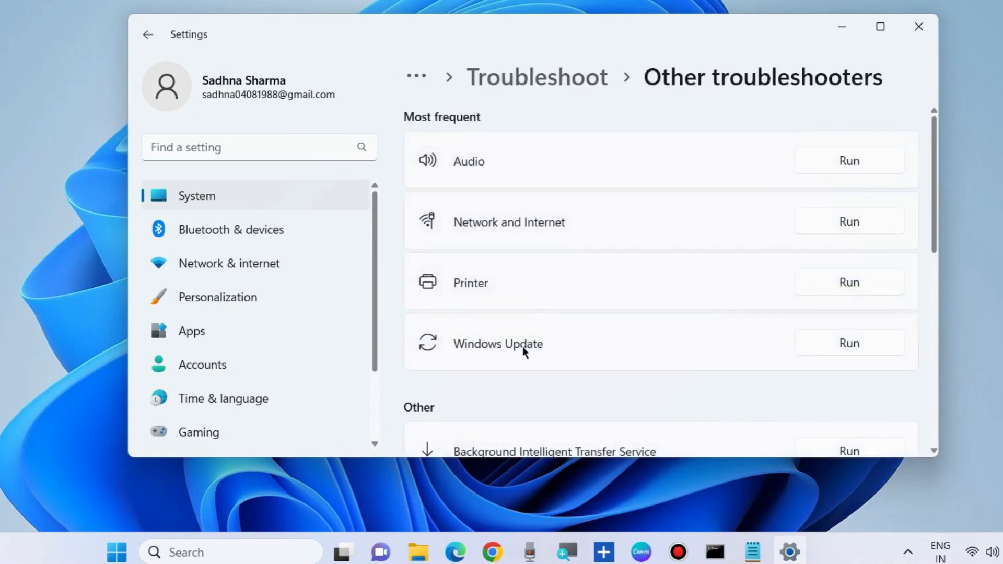
pyautogui.click(848, 343)
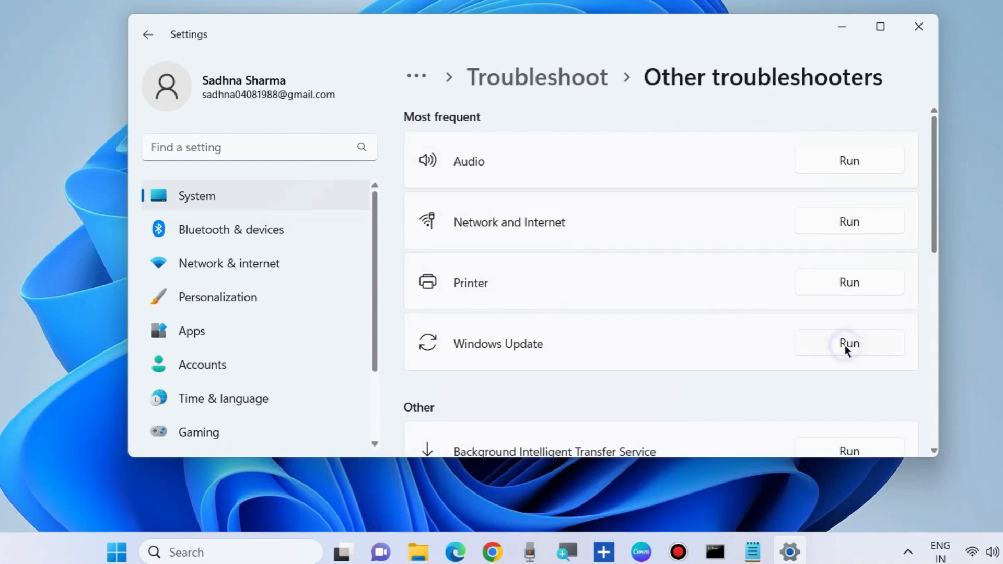
# Run the Windows Update troubleshooter, then close it together with Settings.
pyautogui.click(848, 342)
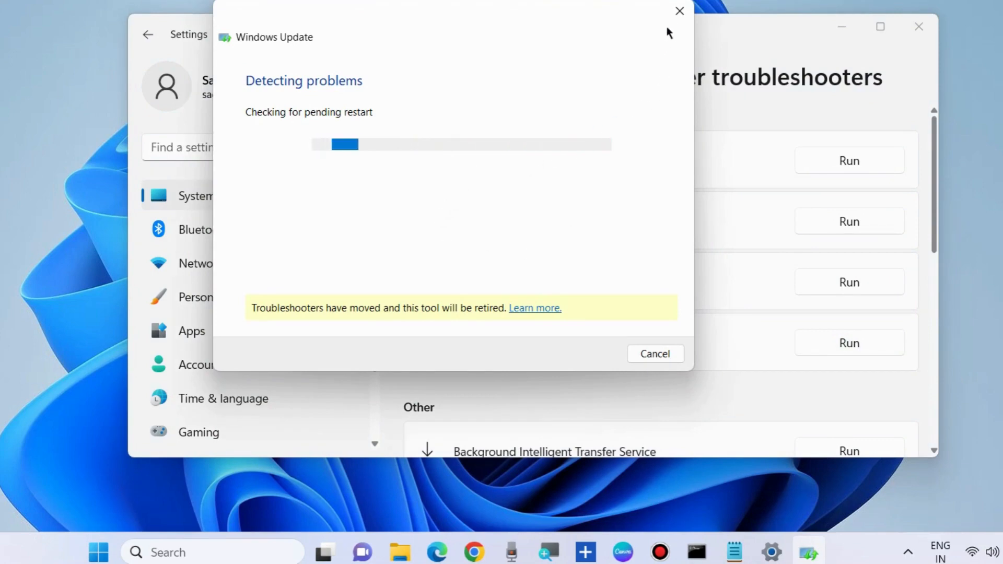
pyautogui.click(680, 11)
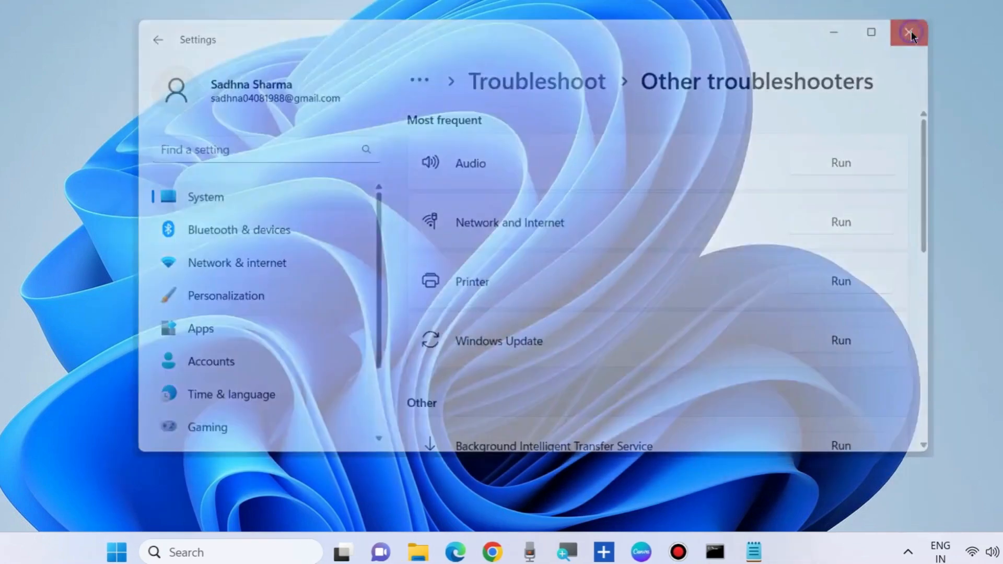
pyautogui.click(909, 32)
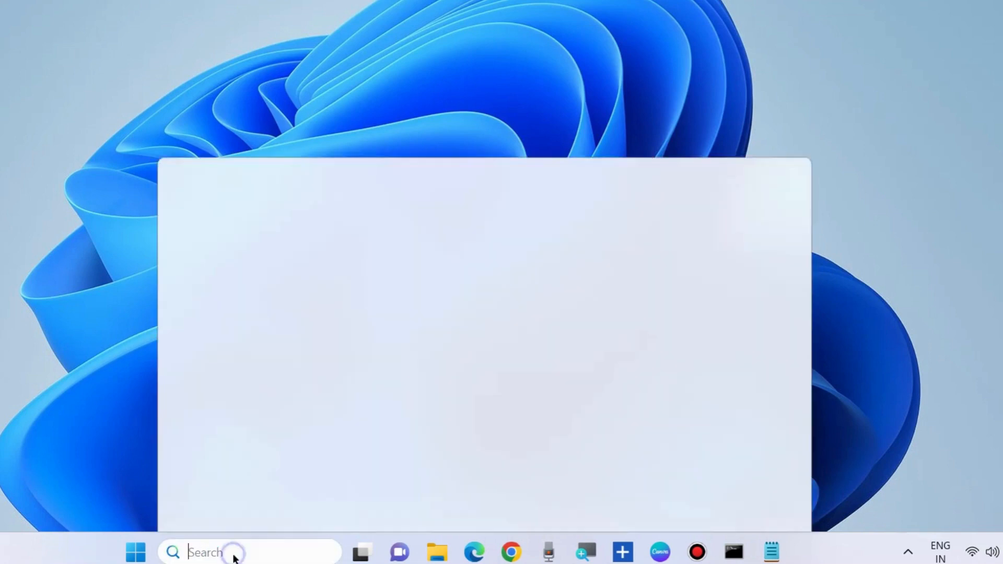
# Search for 'services' and open the Services app.
pyautogui.write('services')
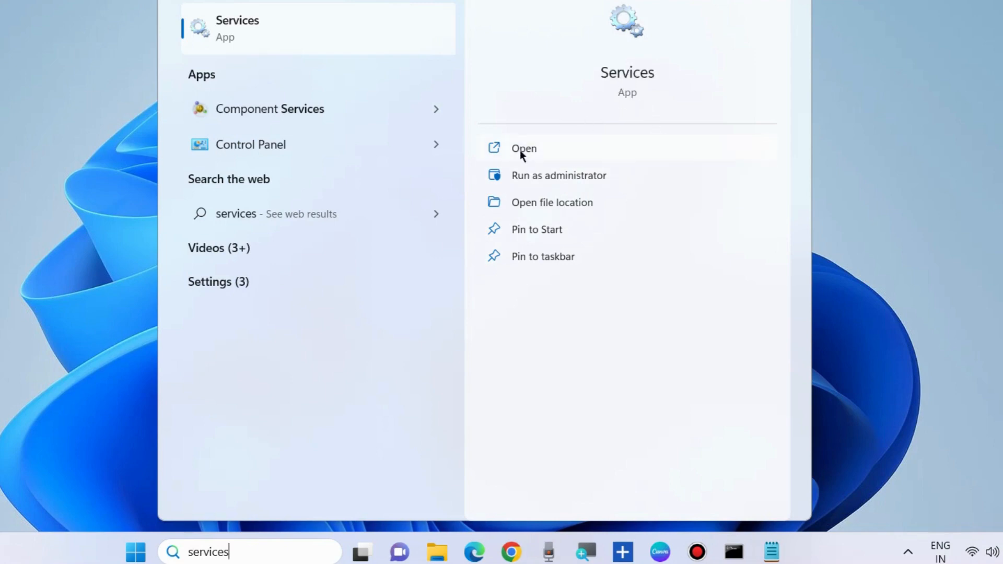
pyautogui.click(523, 148)
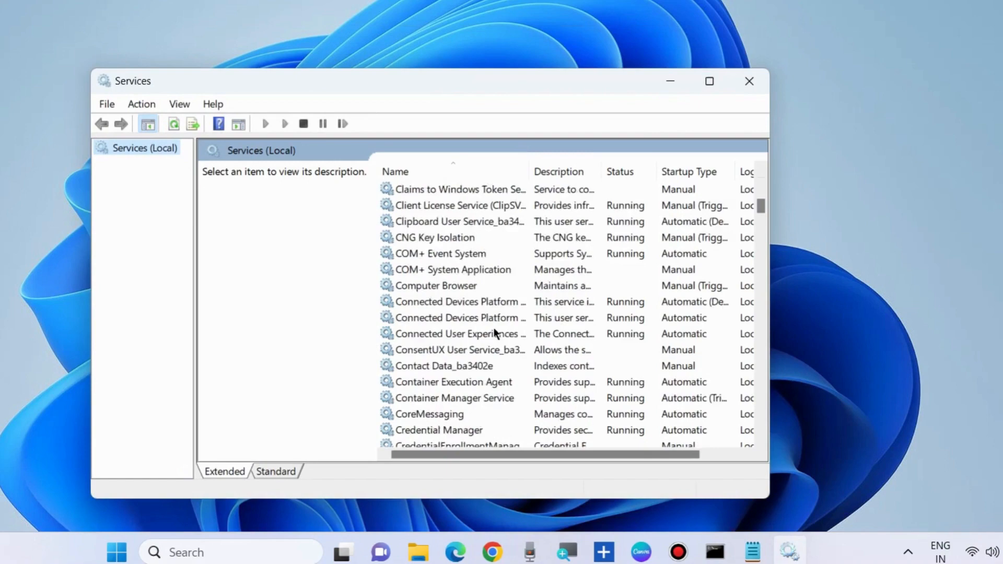
# Scroll the Services list to the bottom to reveal the Windows Update service.
pyautogui.scroll(-3)
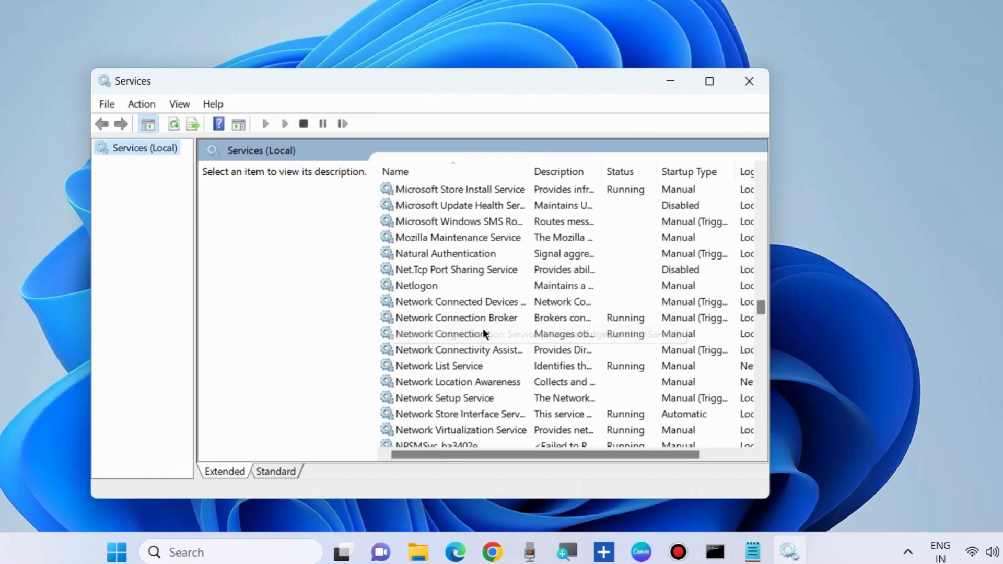
pyautogui.scroll(-3)
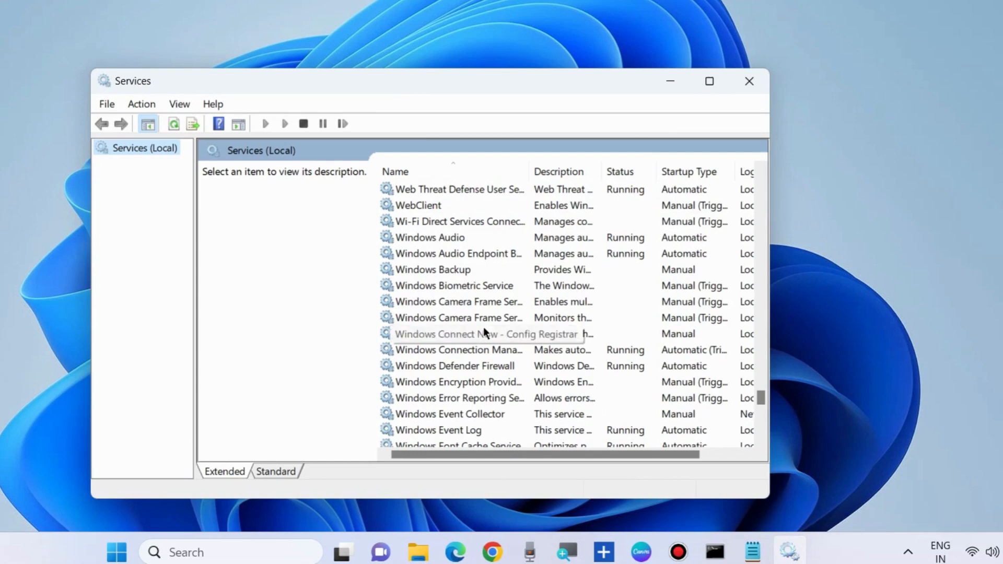
pyautogui.scroll(-3)
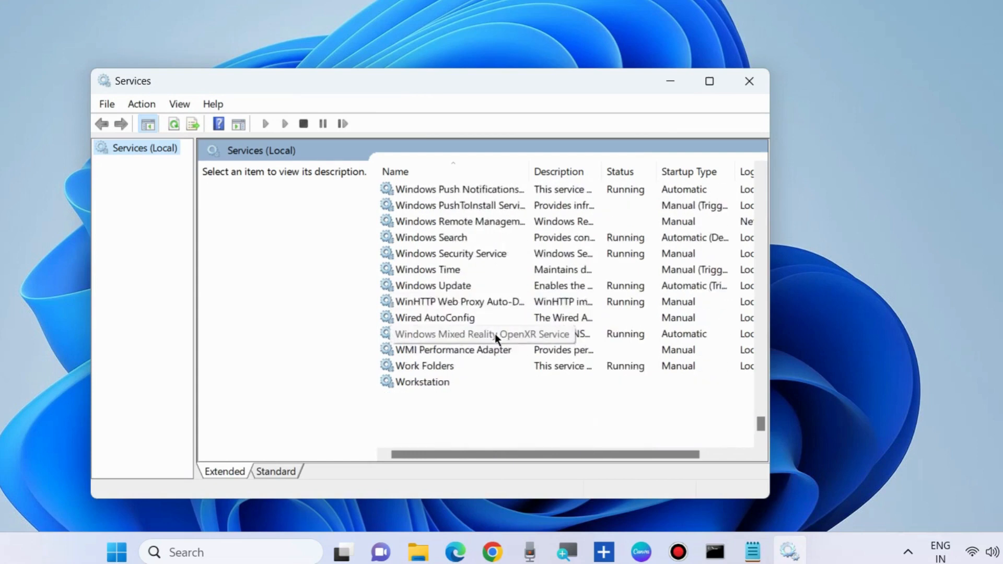
pyautogui.scroll(-3)
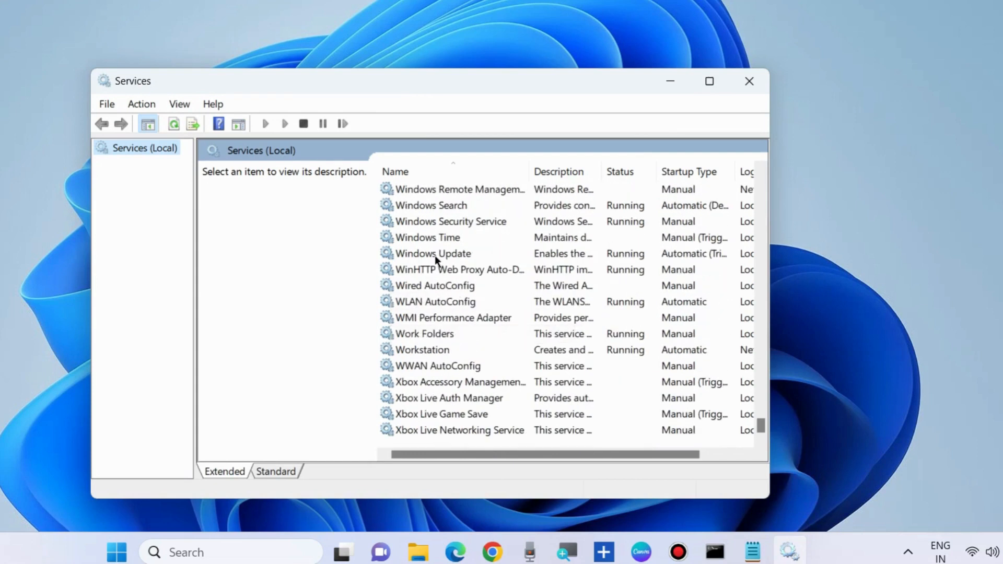
# Restart the Windows Update service, view its properties, and close the Services console.
pyautogui.rightClick(432, 253)
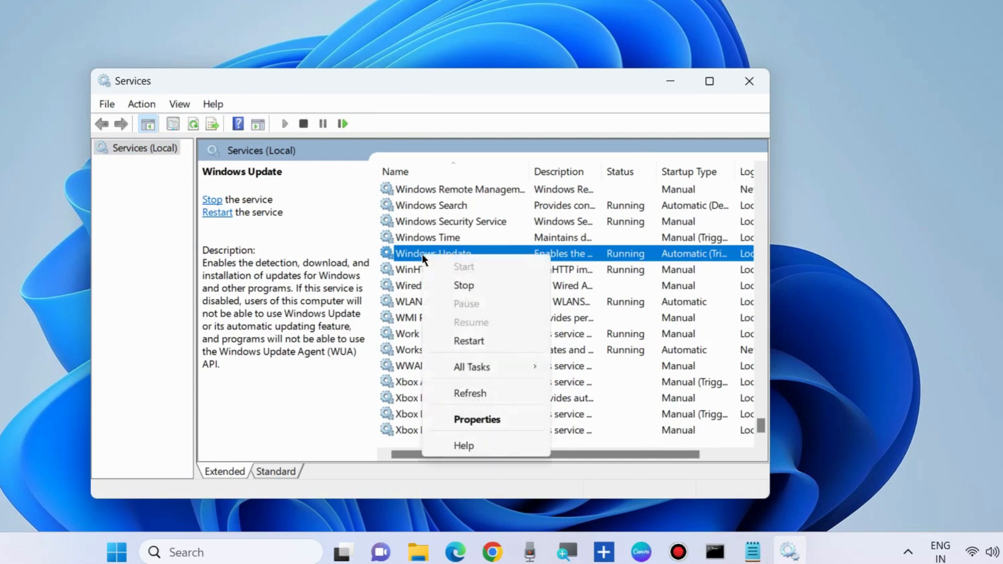
pyautogui.moveTo(469, 341)
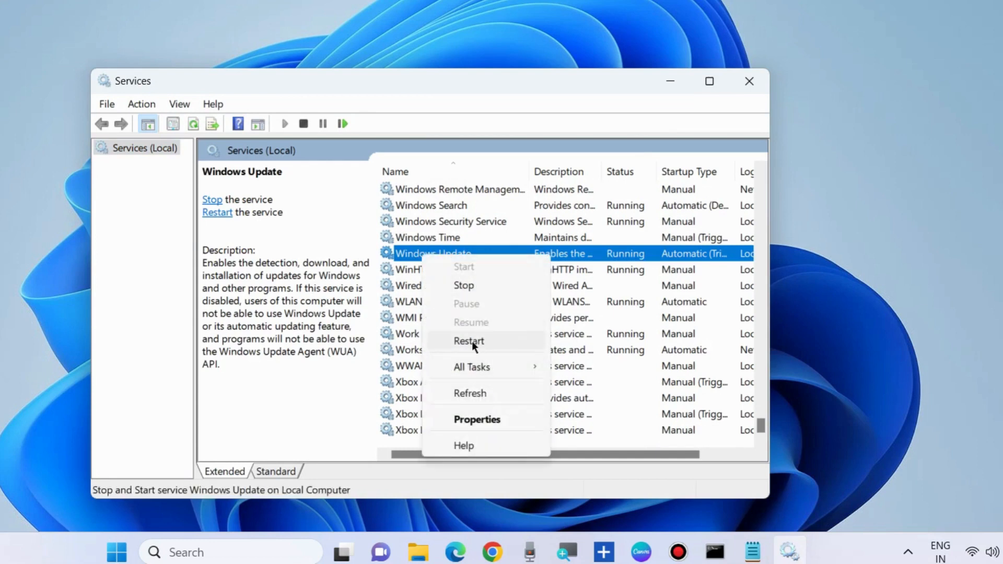
pyautogui.click(468, 341)
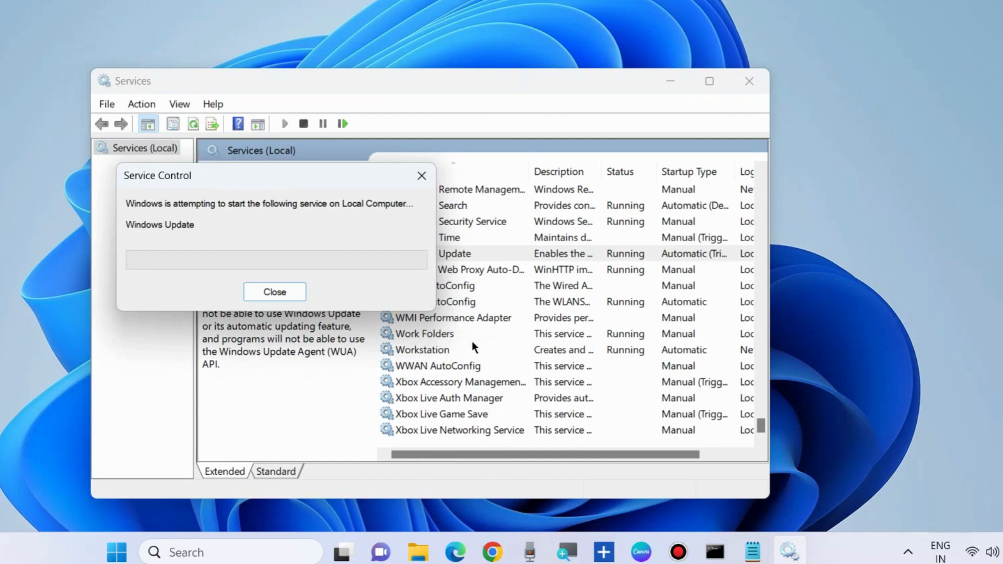
pyautogui.click(274, 291)
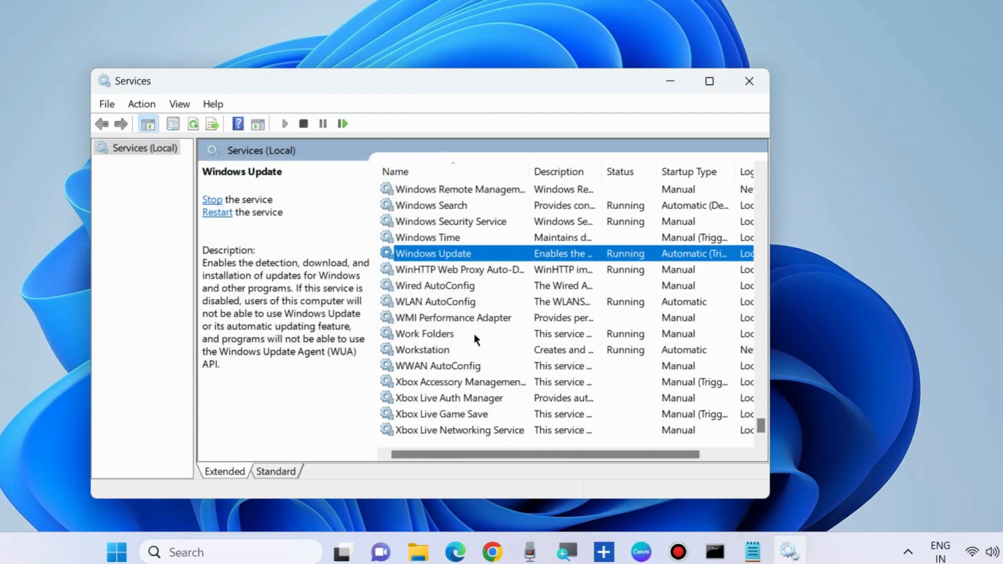
pyautogui.doubleClick(433, 253)
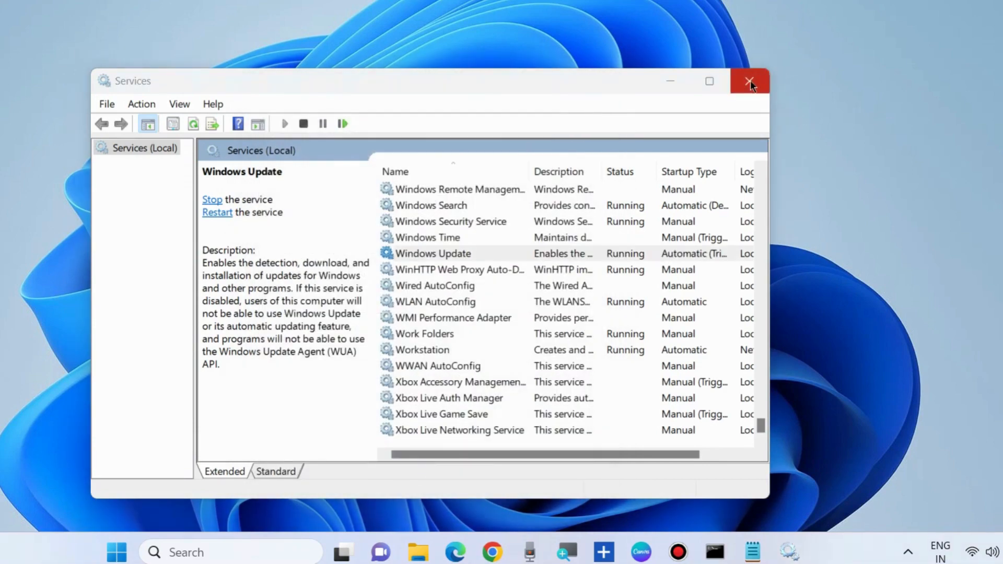
pyautogui.click(750, 81)
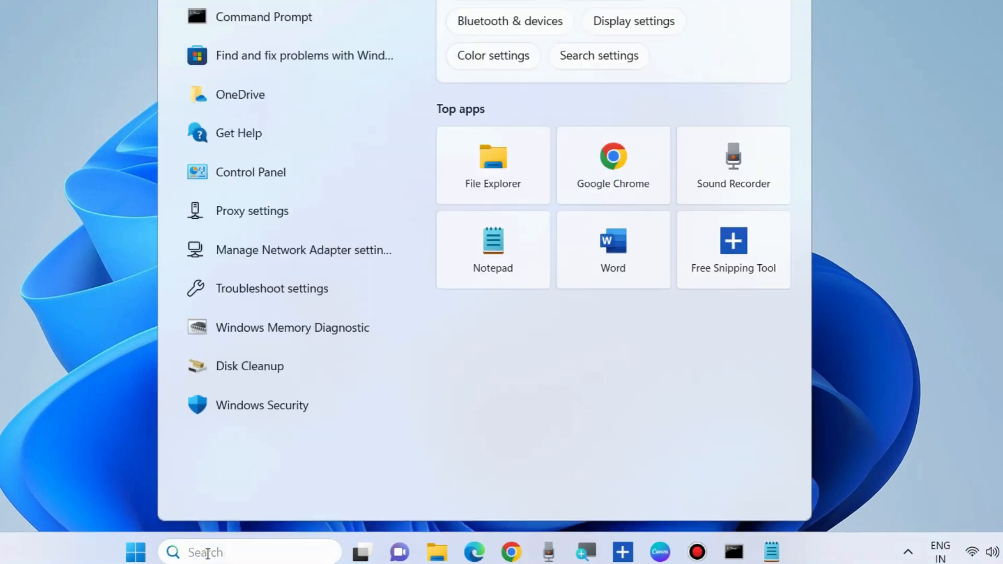
# Search for 'cmd' and launch Command Prompt as administrator.
pyautogui.write('cmd')
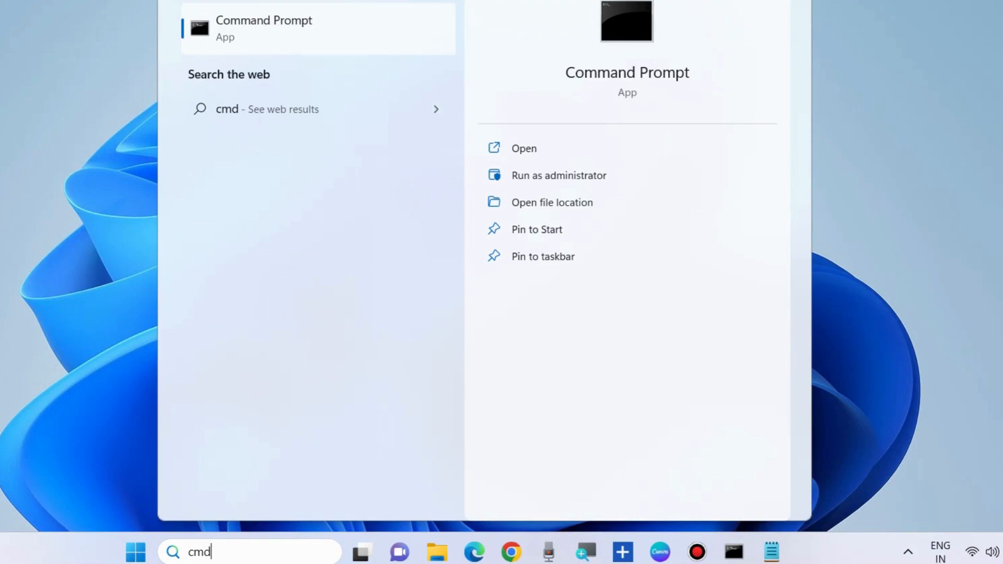
pyautogui.moveTo(549, 181)
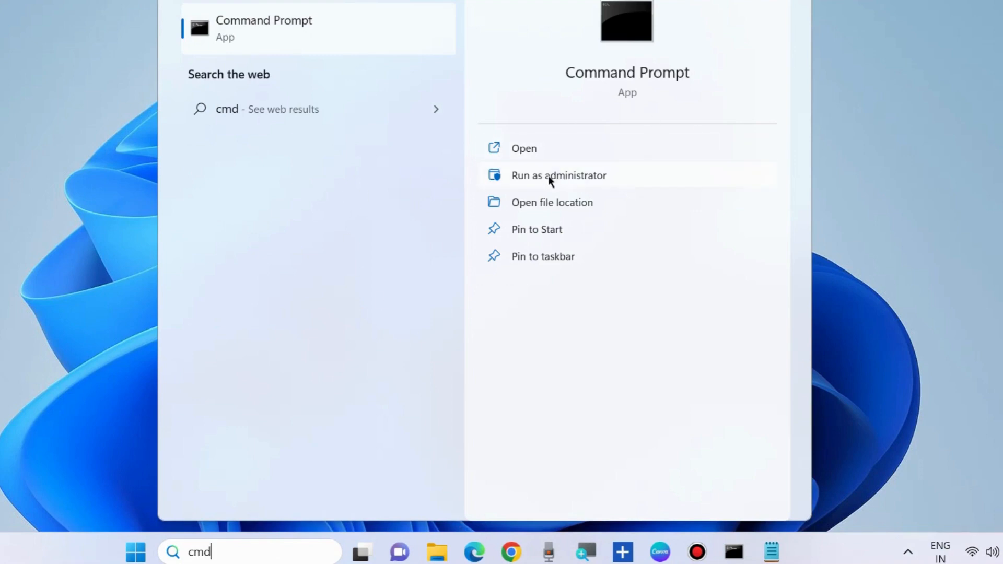
pyautogui.moveTo(733, 551)
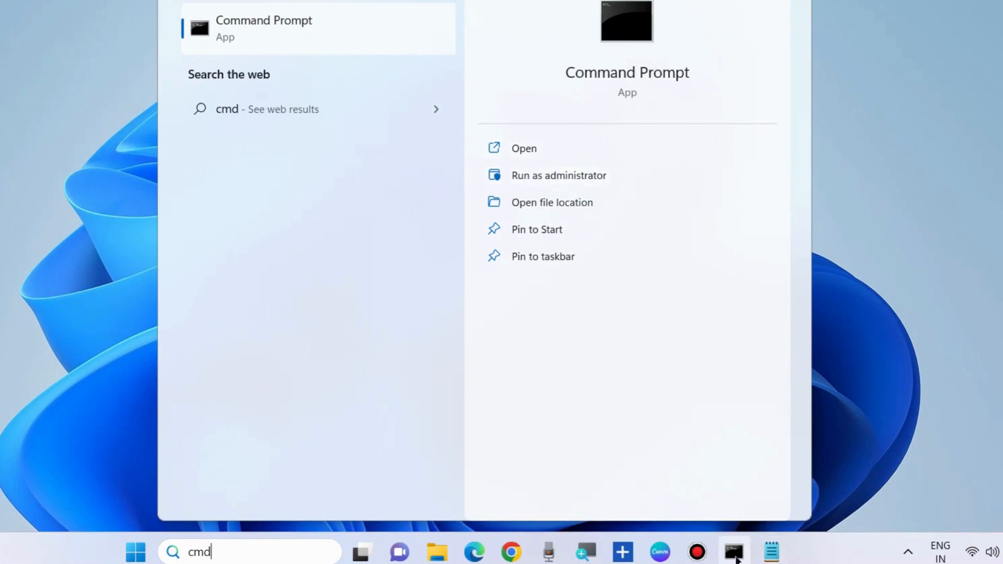
pyautogui.click(558, 175)
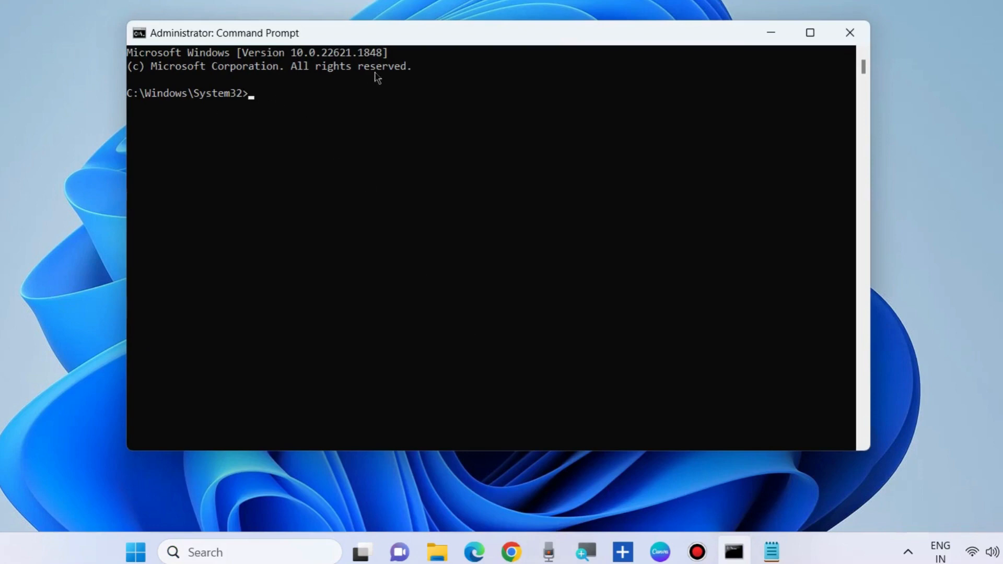
pyautogui.moveTo(775, 521)
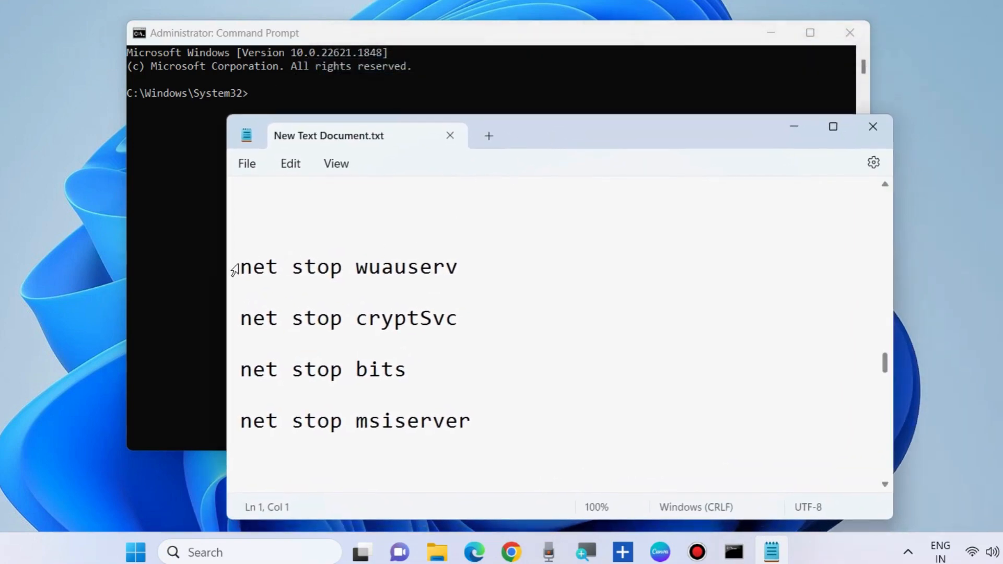
# Select the net stop cryptSvc and bits lines in the Notepad notes.
pyautogui.tripleClick(348, 267)
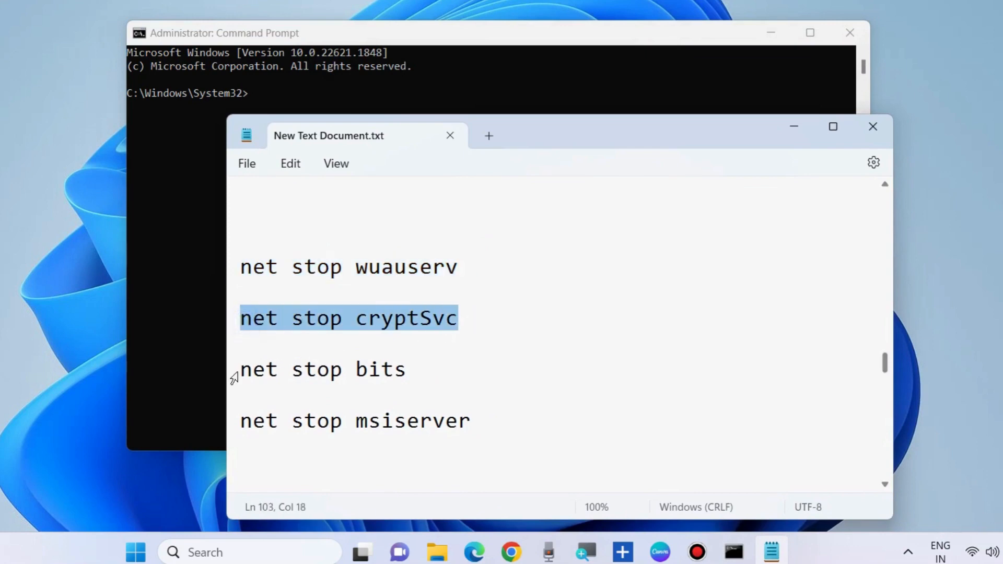
pyautogui.tripleClick(361, 420)
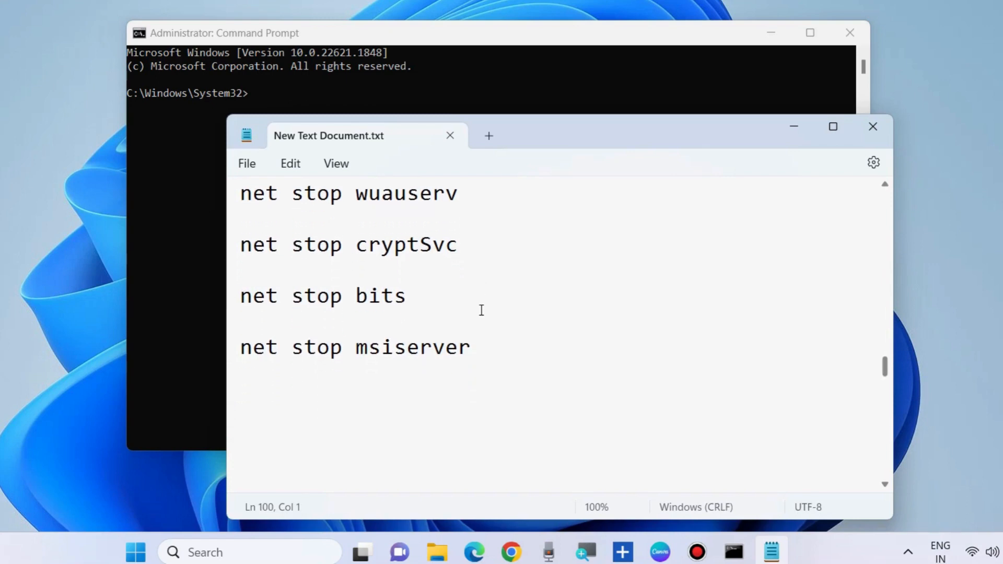
# Scroll to the ren commands and highlight the catroot2 rename line.
pyautogui.scroll(-3)
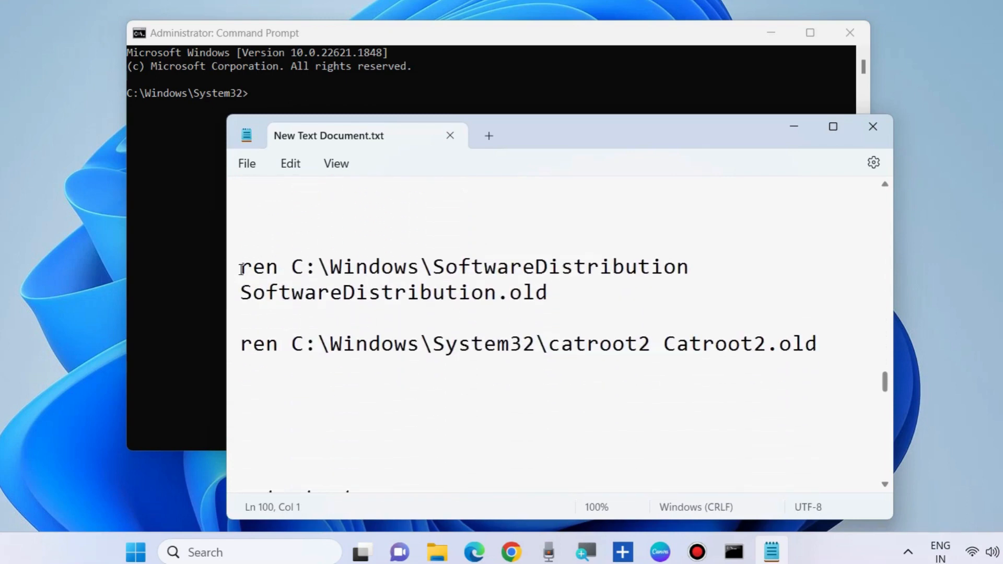
pyautogui.moveTo(240, 267); pyautogui.dragTo(547, 293)
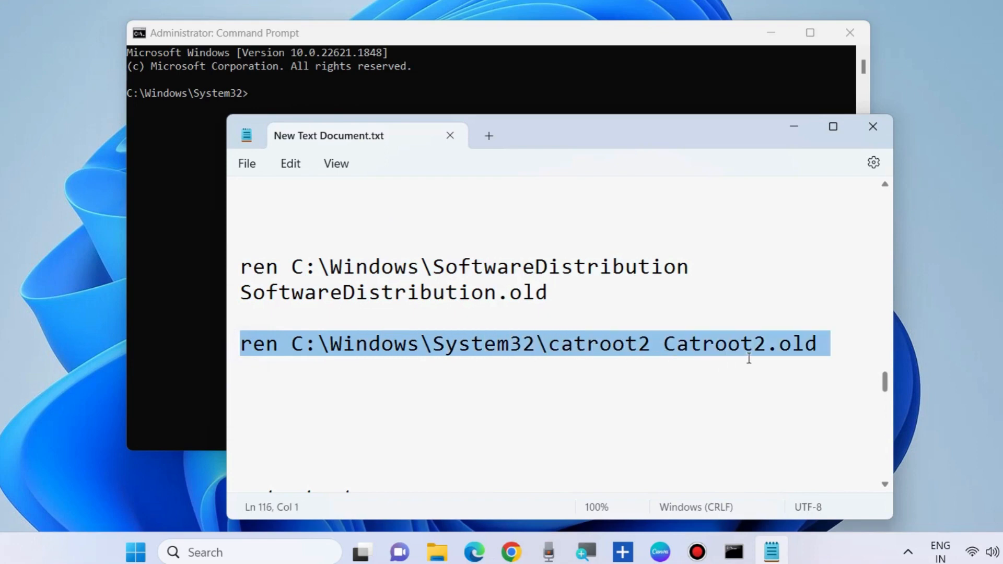
pyautogui.click(480, 378)
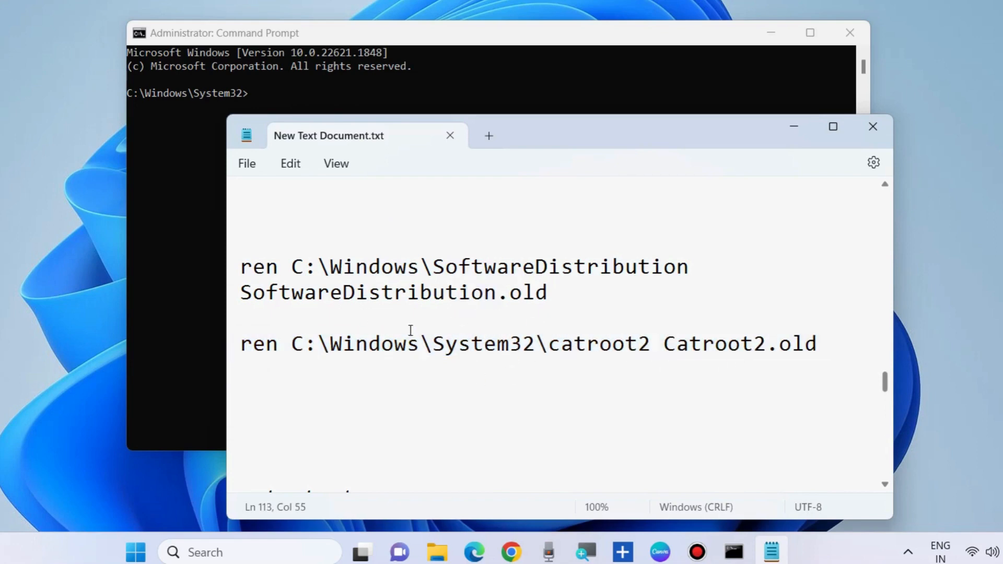
pyautogui.scroll(-3)
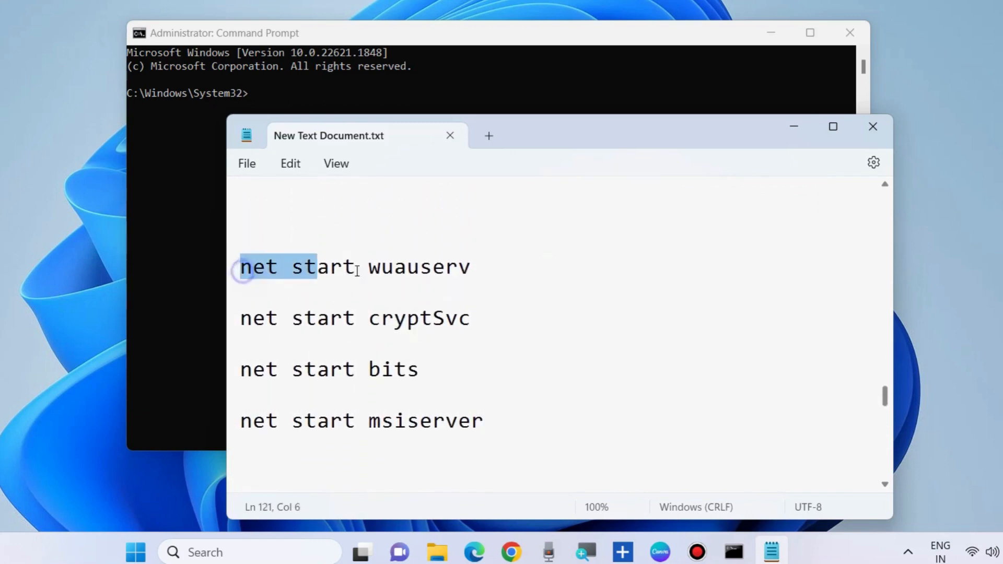
# Select the net start cryptSvc and msiserver lines in Notepad.
pyautogui.tripleClick(354, 318)
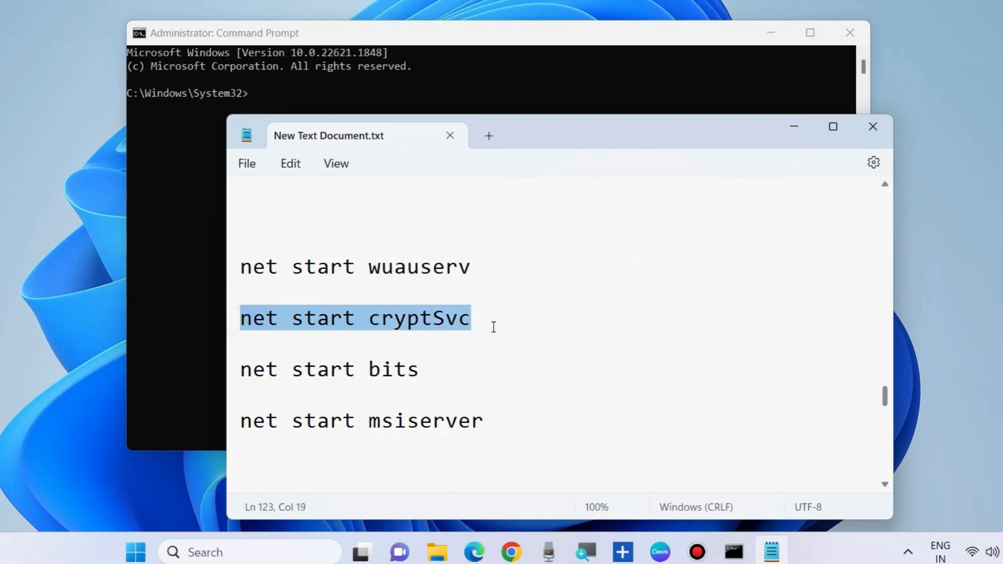
pyautogui.click(330, 370)
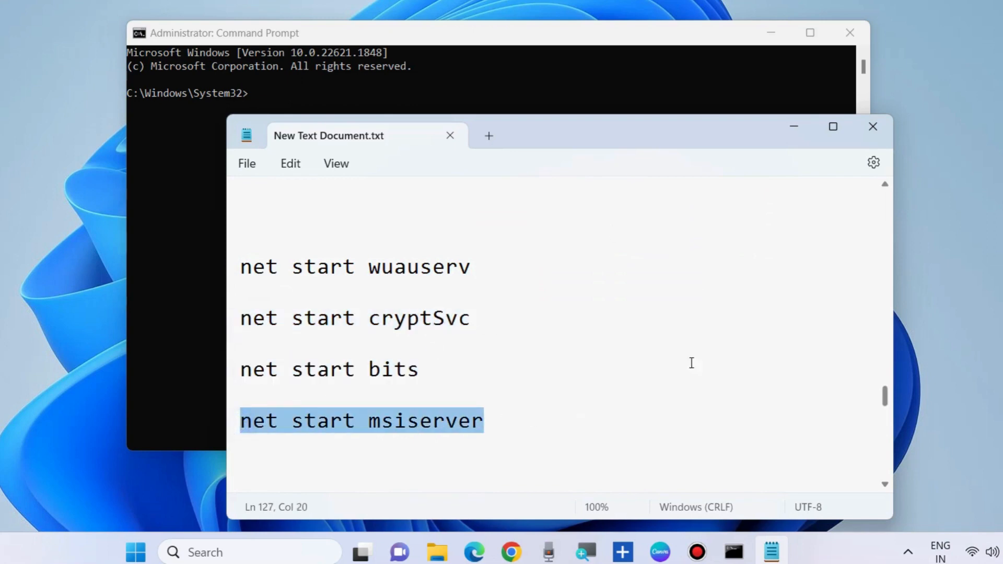
pyautogui.moveTo(453, 77)
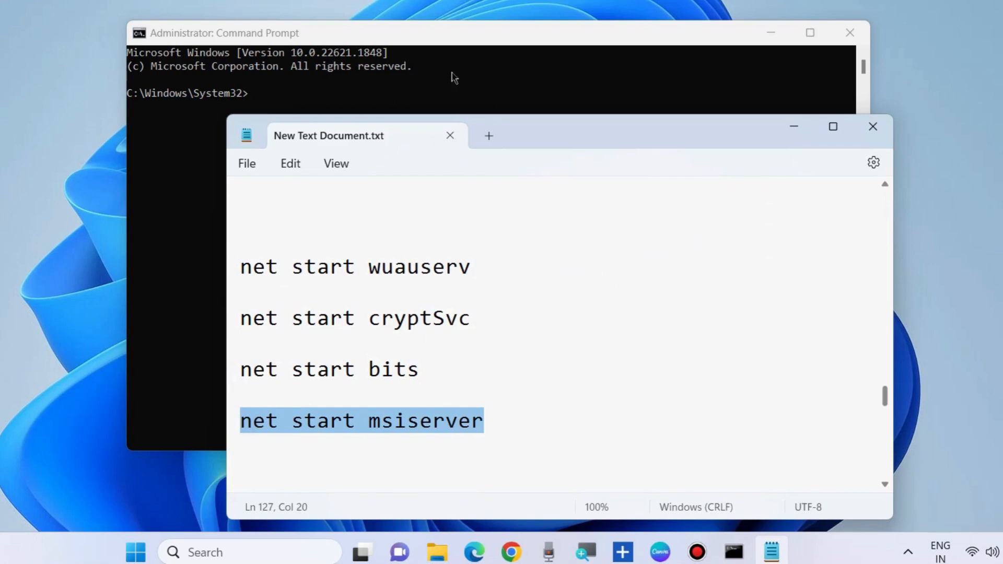